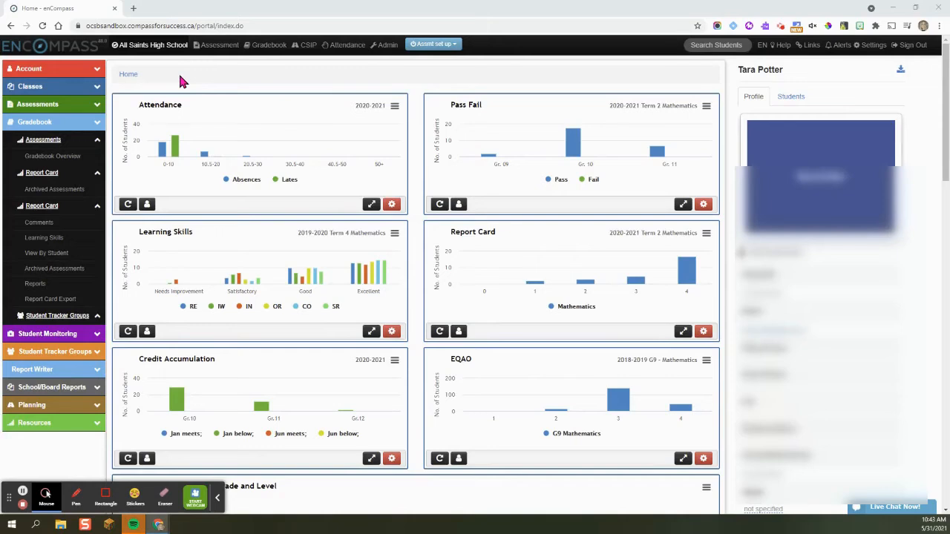
{"action": "mouse_move", "coordinate": [620, 87]}
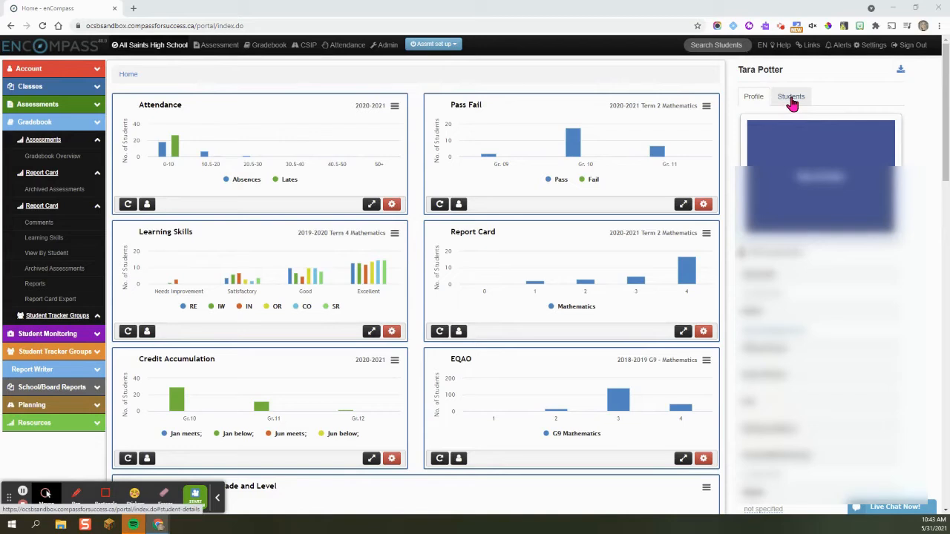
Step: Show the 208-student list and open the third student's grade 7 profile
{"action": "left_click", "coordinate": [790, 96]}
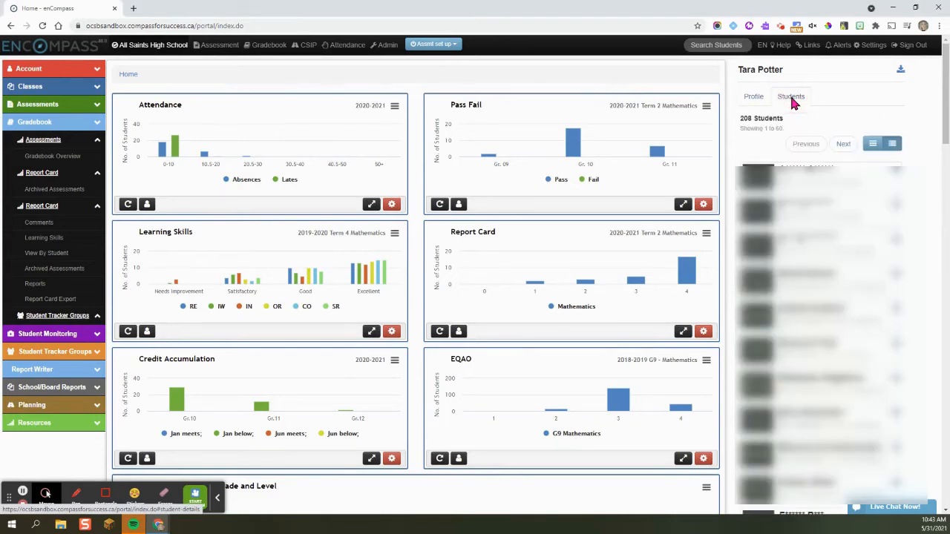
{"action": "left_click", "coordinate": [791, 96]}
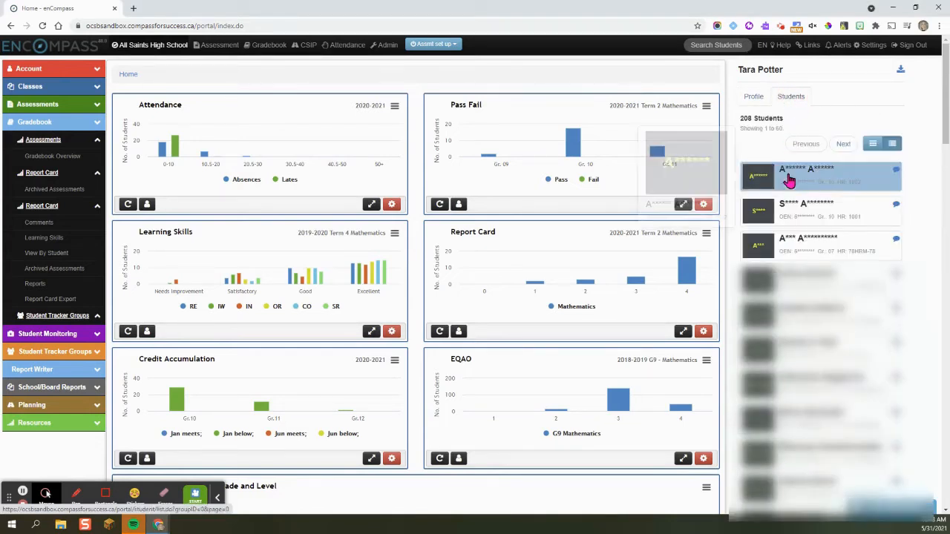
{"action": "left_click", "coordinate": [794, 246]}
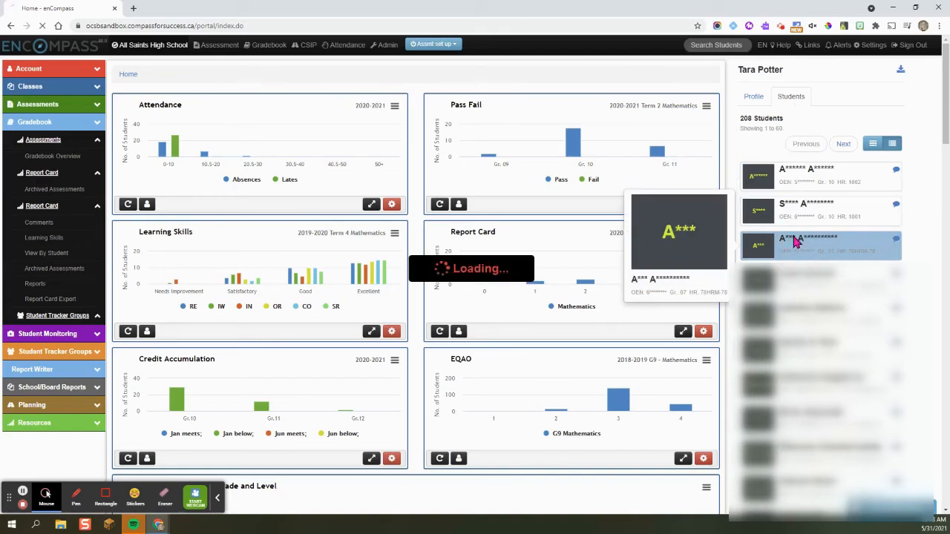
{"action": "left_click", "coordinate": [820, 245]}
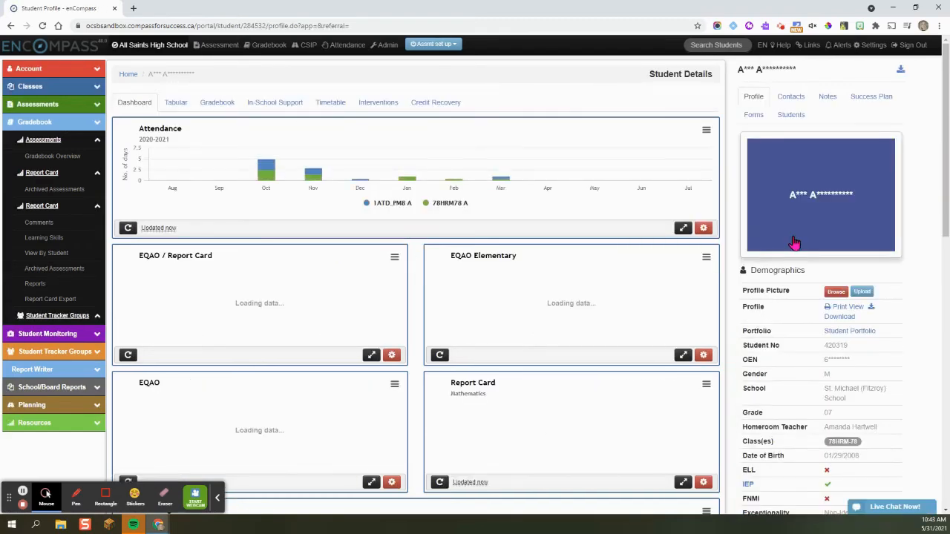
Step: Scroll to the Demographics IEP row and follow the IEP link to a new tab
{"action": "scroll", "scroll_direction": "down", "scroll_amount": 3}
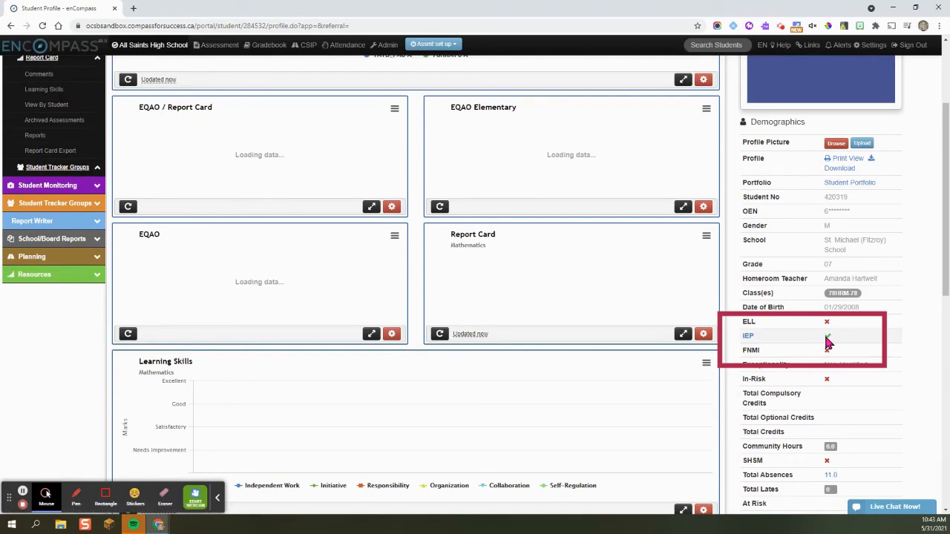
{"action": "left_click", "coordinate": [827, 336]}
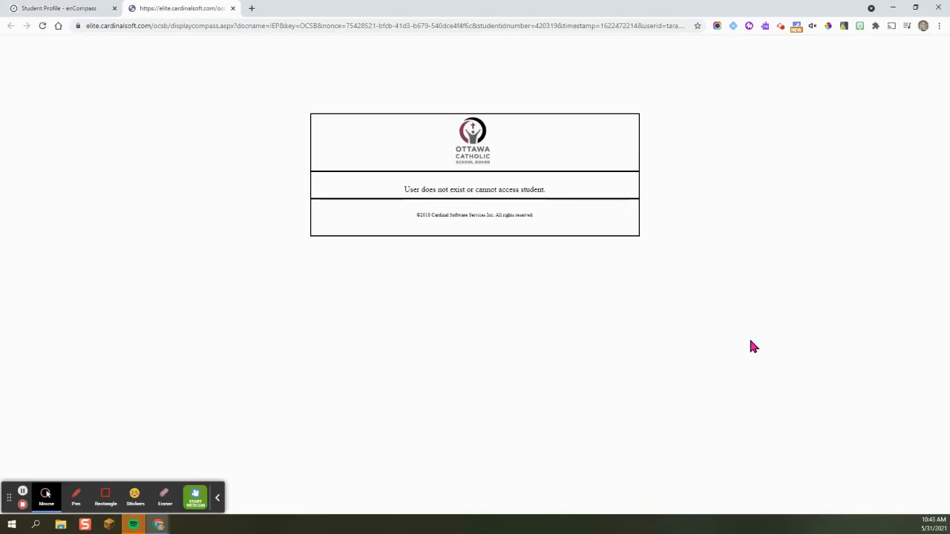
{"action": "mouse_move", "coordinate": [749, 344]}
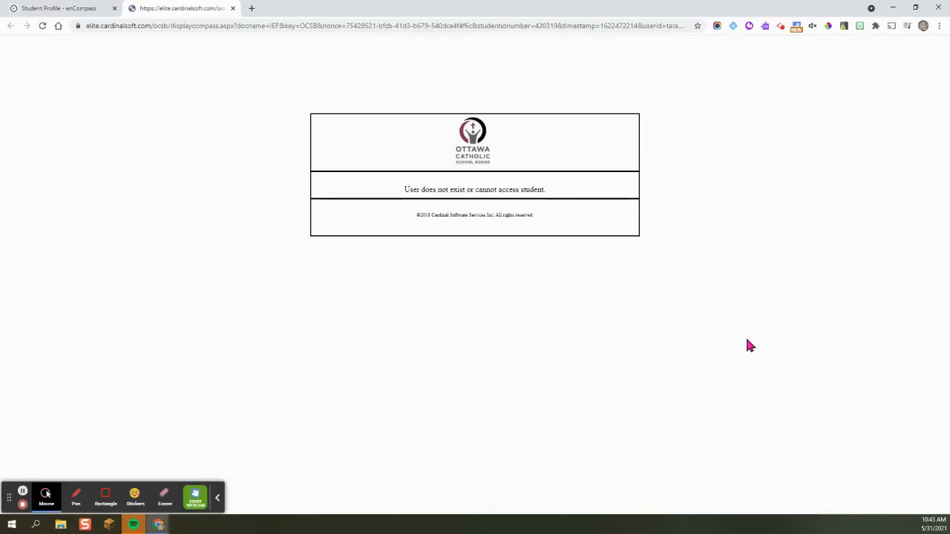
{"action": "mouse_move", "coordinate": [312, 174]}
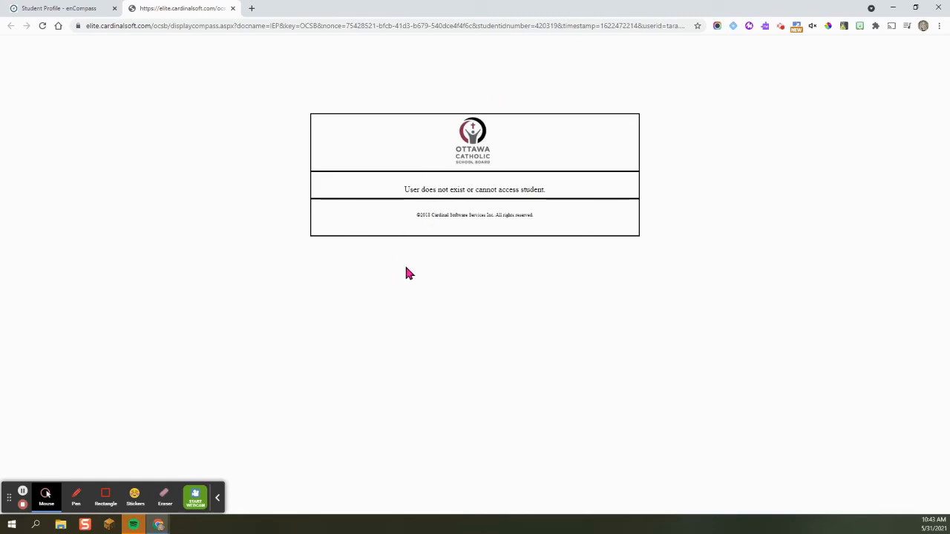
{"action": "mouse_move", "coordinate": [431, 273]}
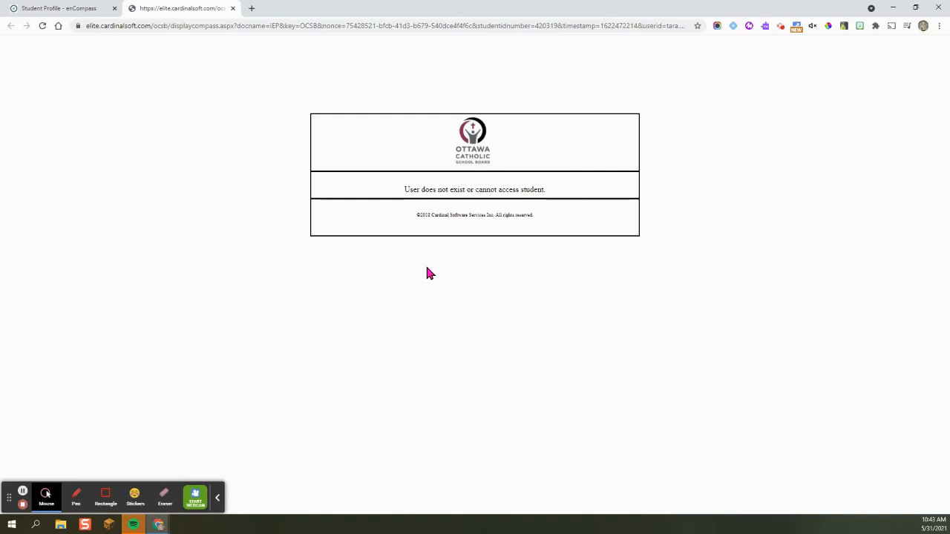
{"action": "mouse_move", "coordinate": [412, 284]}
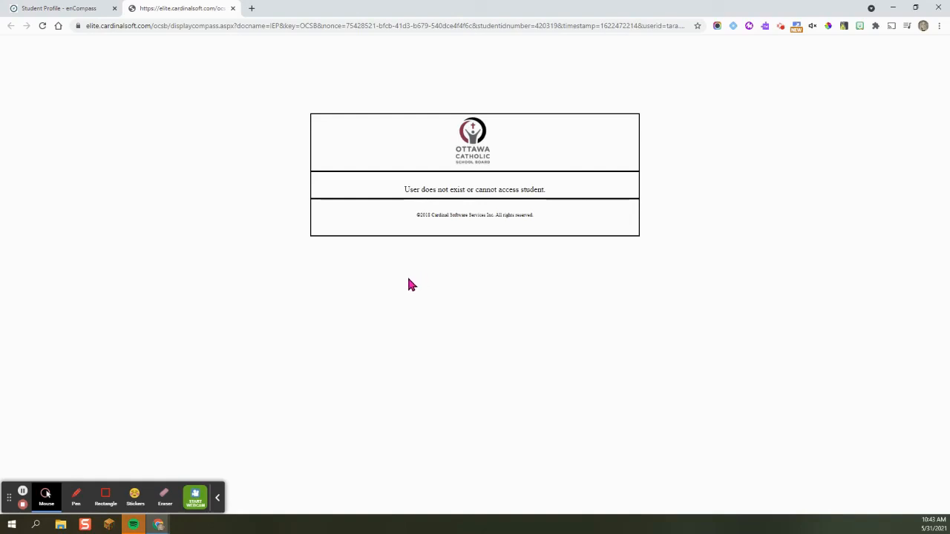